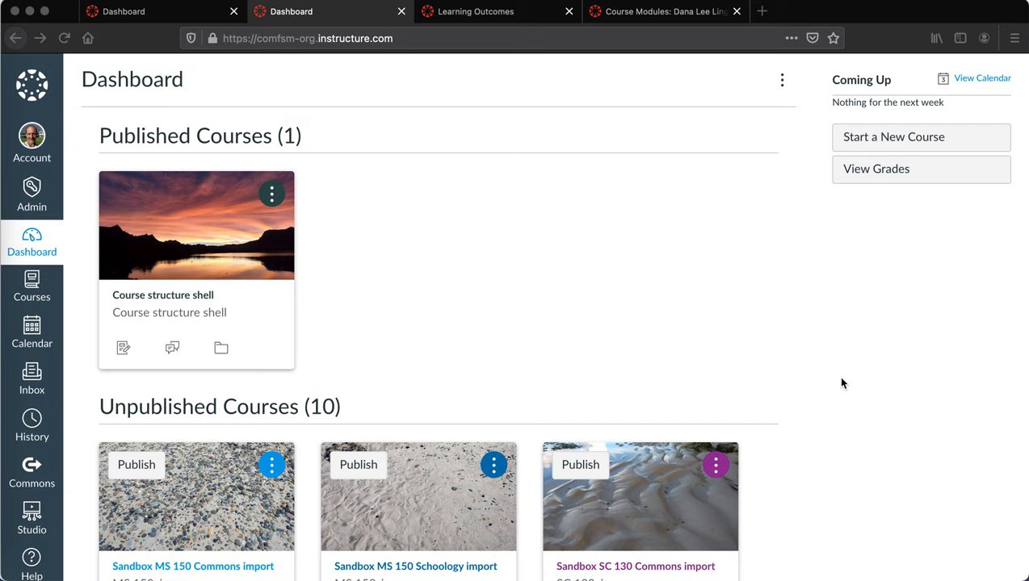
{"action": "mouse_move", "coordinate": [675, 307]}
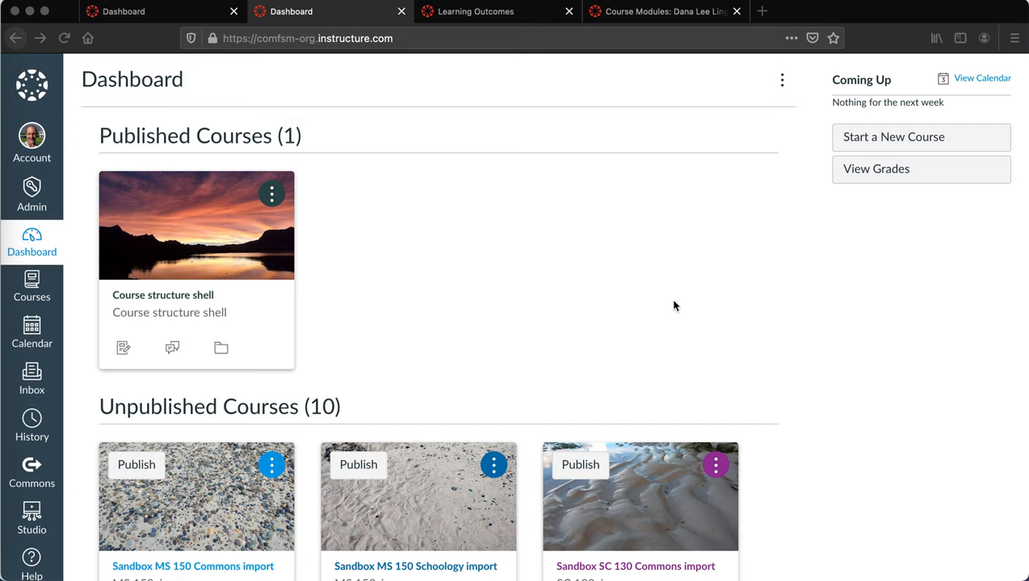
{"action": "mouse_move", "coordinate": [210, 236]}
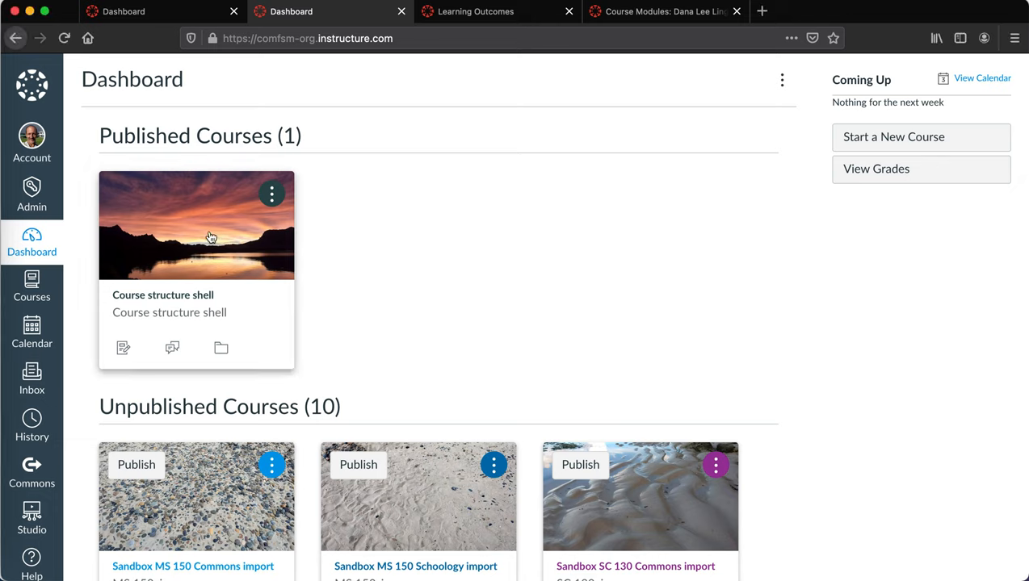
Open the Course structure shell course from the Dashboard and read the Home page down to its learning outcomes.
{"action": "left_click", "coordinate": [197, 226]}
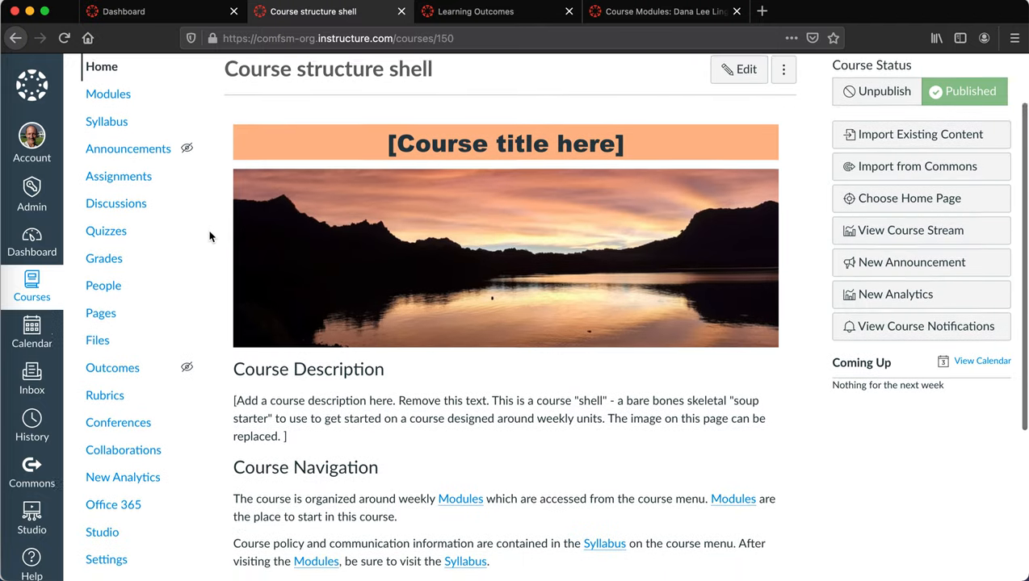
{"action": "scroll", "scroll_direction": "down", "scroll_amount": 3}
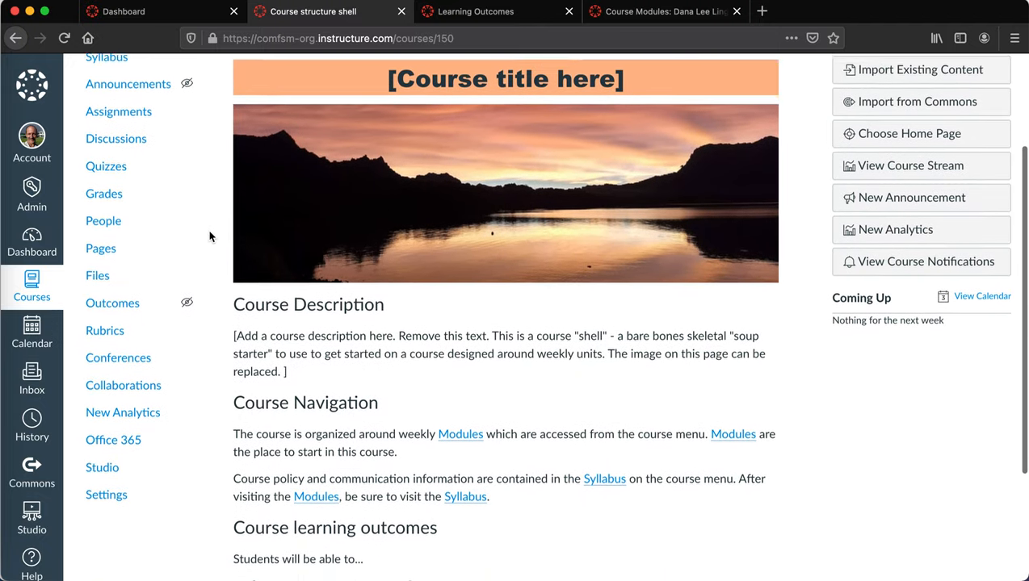
{"action": "scroll", "scroll_direction": "down", "scroll_amount": 3}
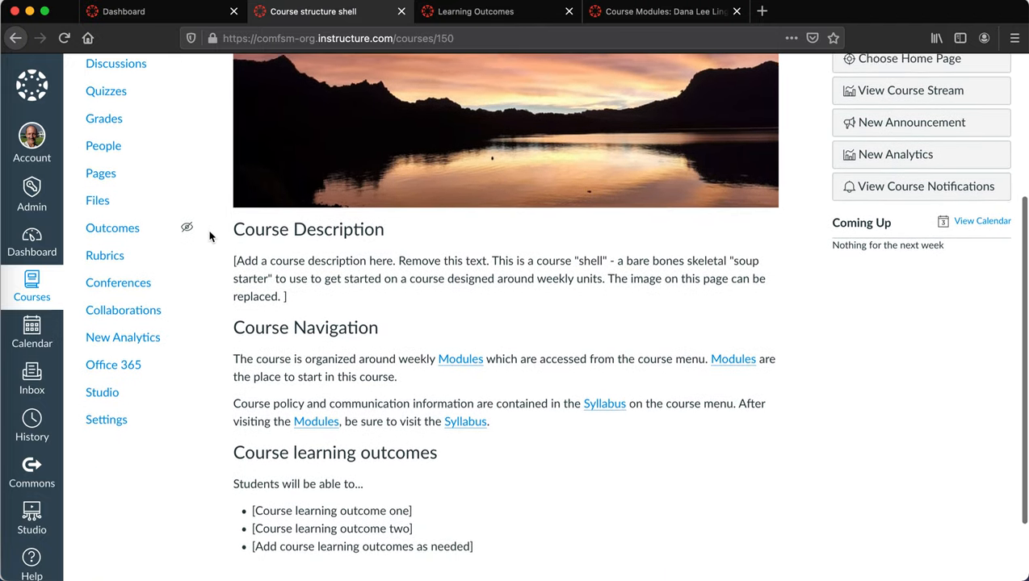
{"action": "scroll", "scroll_direction": "down", "scroll_amount": 3}
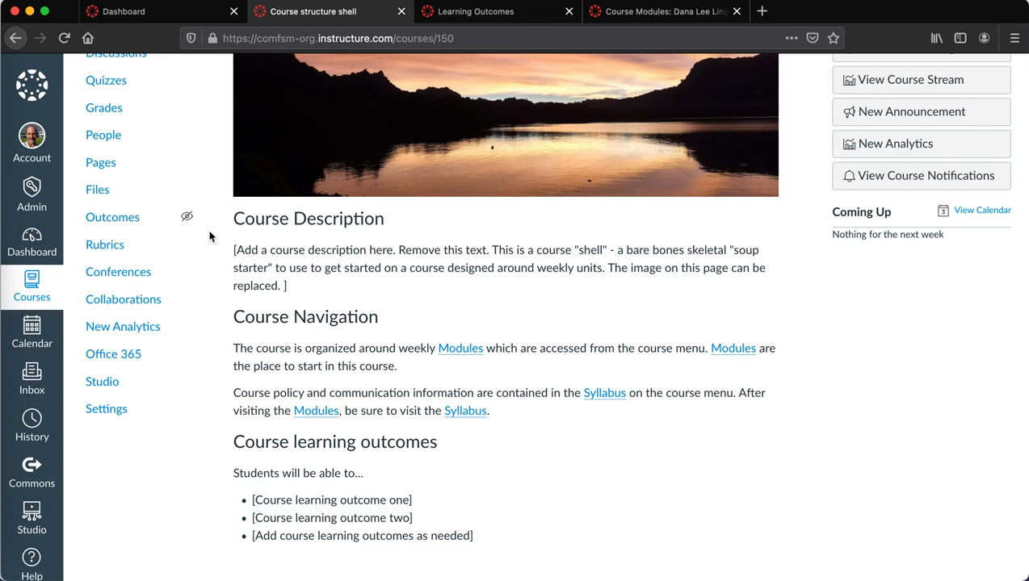
{"action": "scroll", "scroll_direction": "down", "scroll_amount": 3}
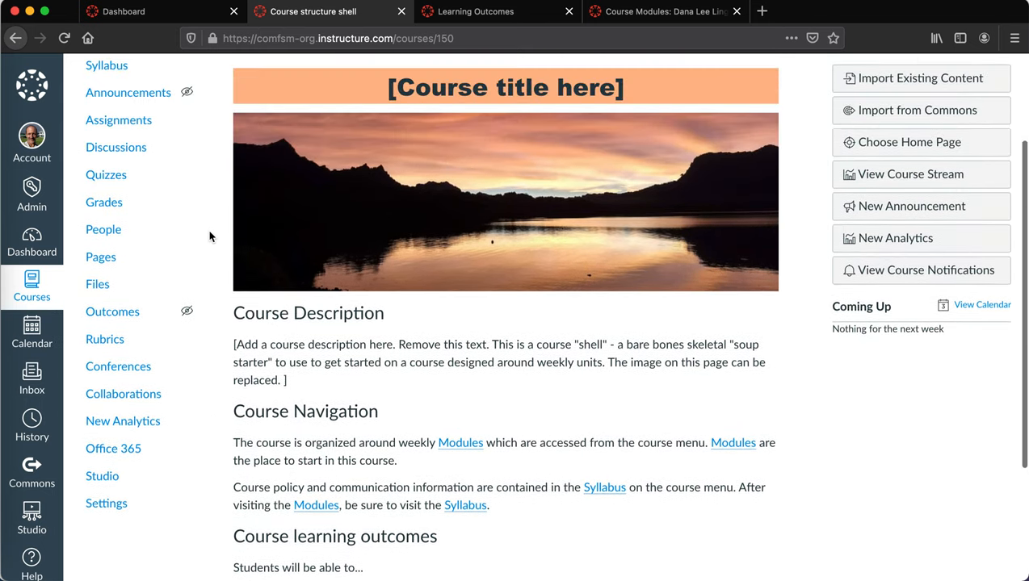
{"action": "scroll", "scroll_direction": "down", "scroll_amount": 3}
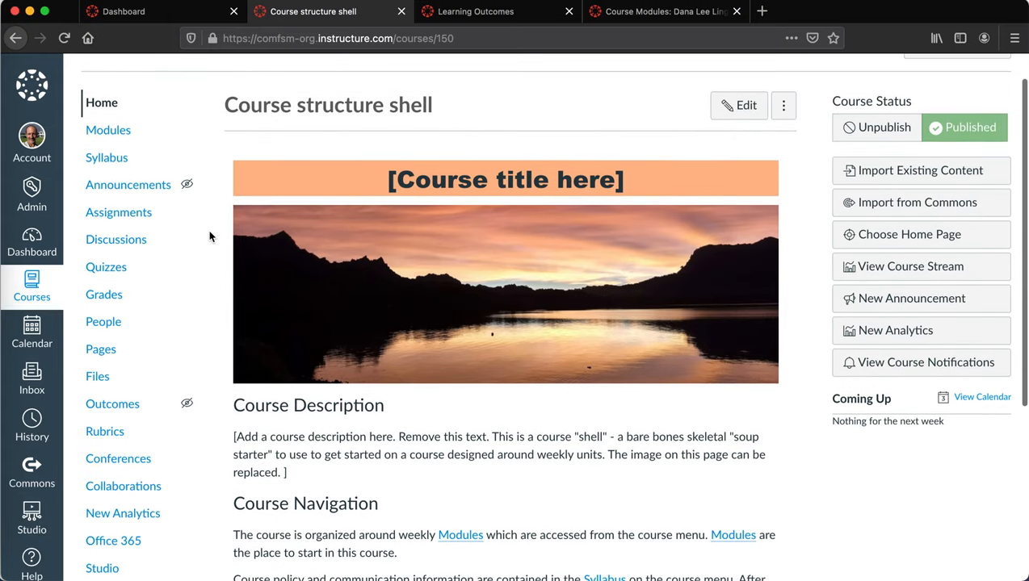
{"action": "mouse_move", "coordinate": [97, 376]}
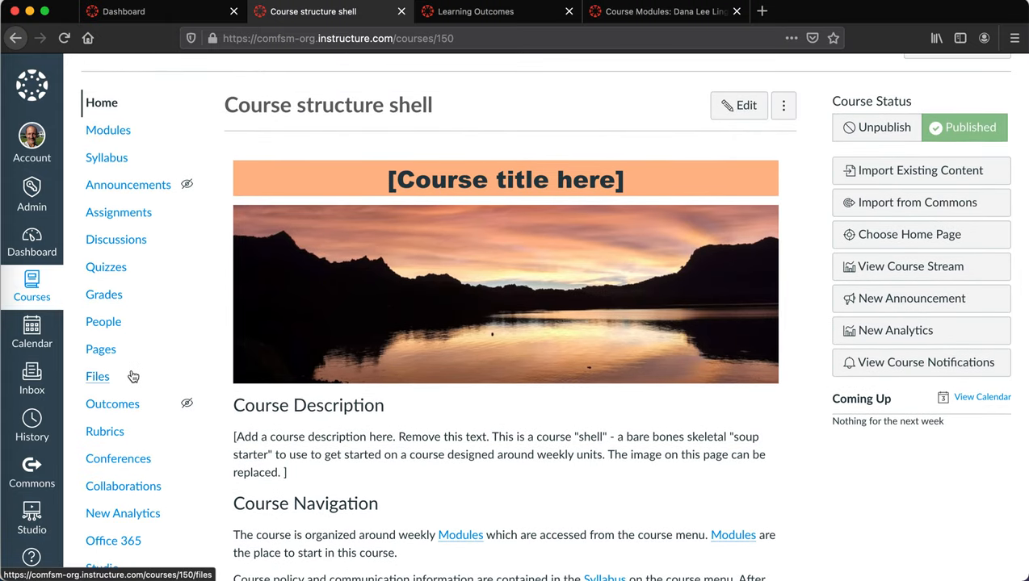
Open the Course Syllabus page and read its policies, grading scale and week 1 summary.
{"action": "left_click", "coordinate": [106, 158]}
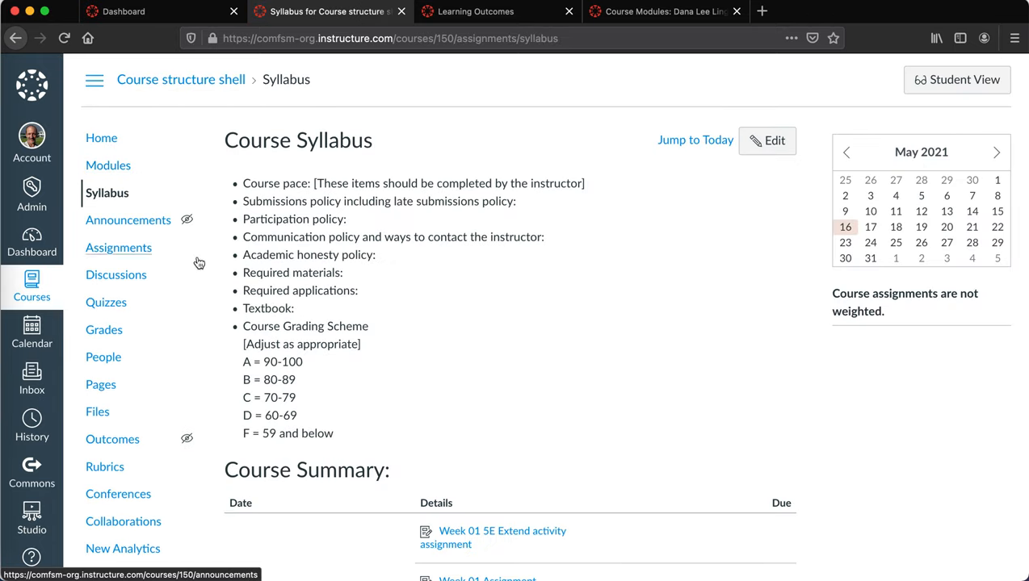
{"action": "scroll", "scroll_direction": "down", "scroll_amount": 3}
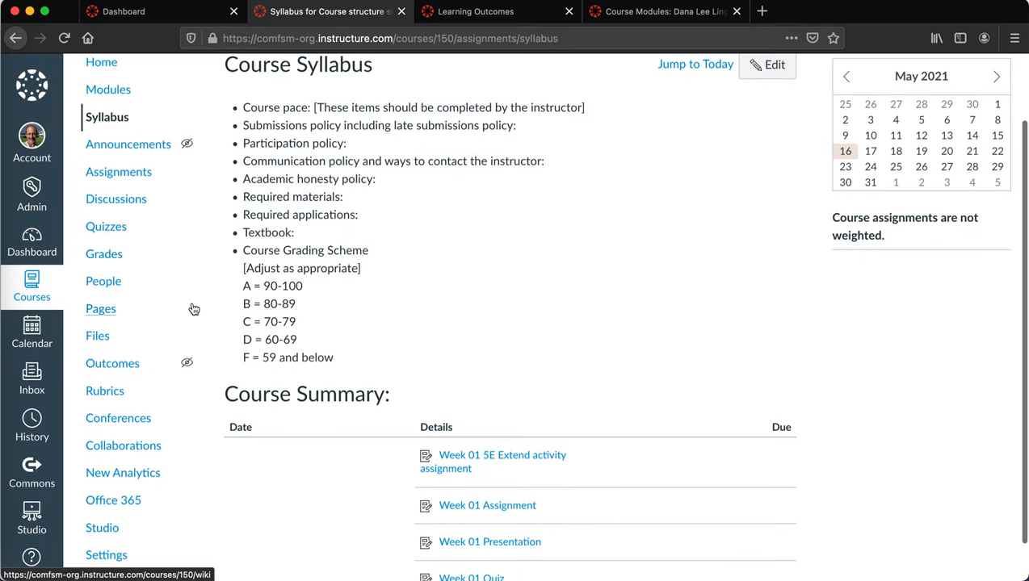
{"action": "scroll", "scroll_direction": "down", "scroll_amount": 3}
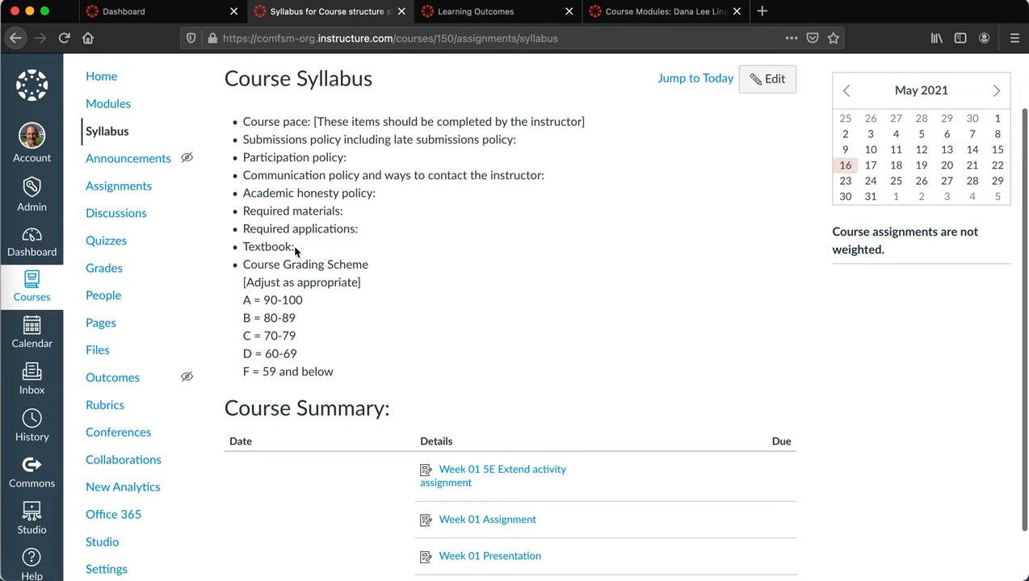
{"action": "mouse_move", "coordinate": [360, 381]}
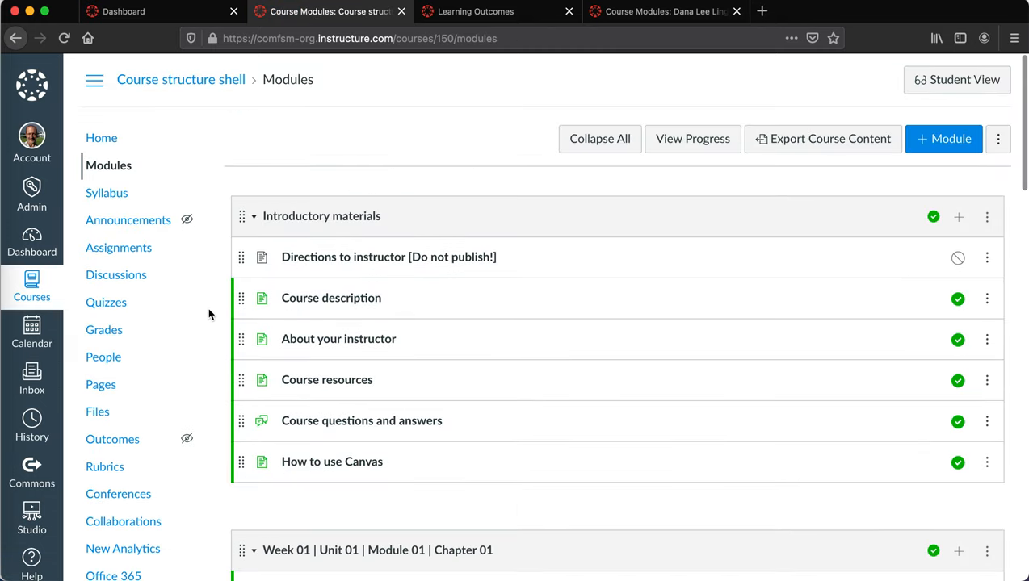
Browse the Modules page through the Introductory materials and Week 01 module items.
{"action": "scroll", "scroll_direction": "down", "scroll_amount": 3}
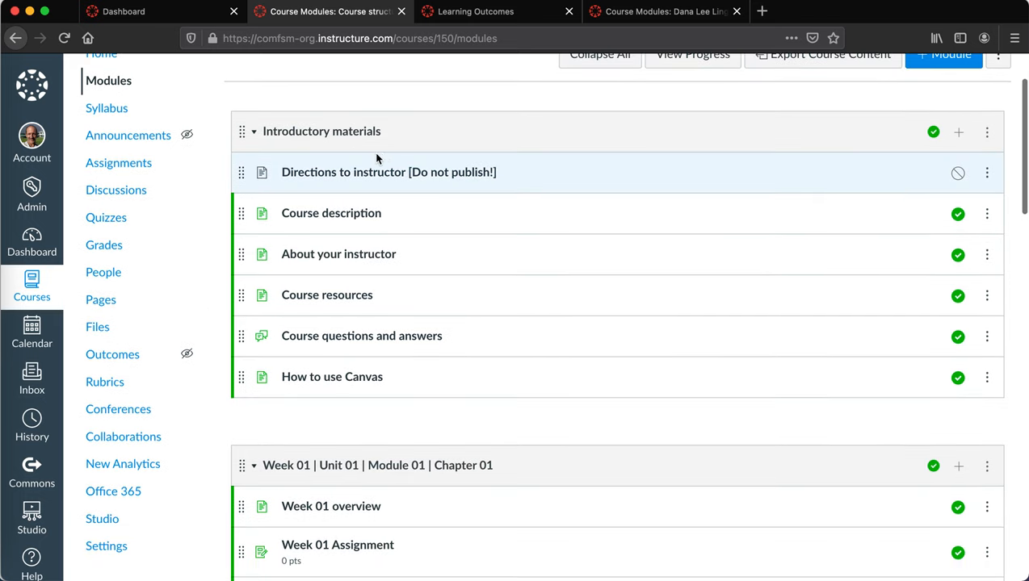
{"action": "mouse_move", "coordinate": [347, 241]}
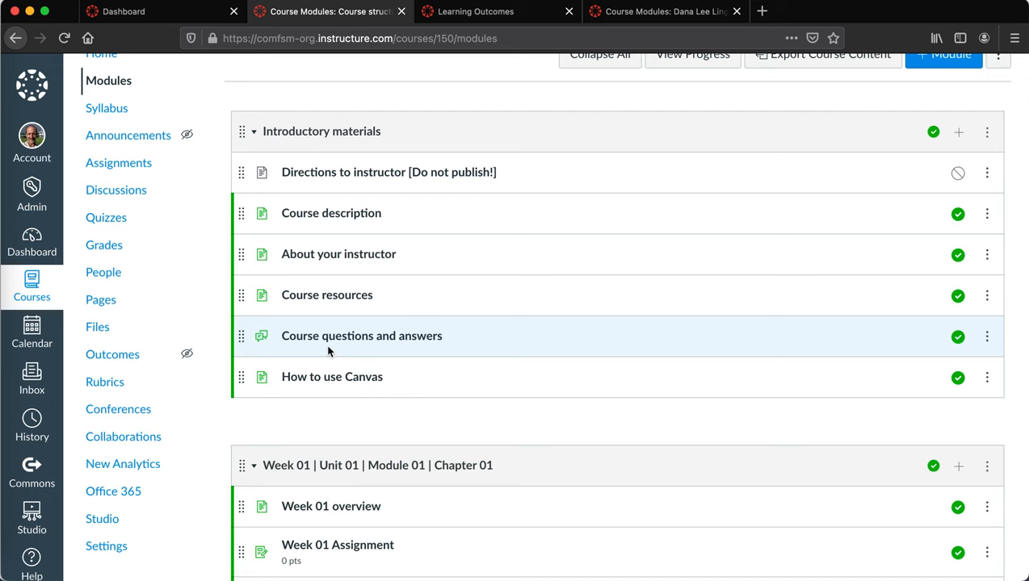
{"action": "scroll", "scroll_direction": "down", "scroll_amount": 3}
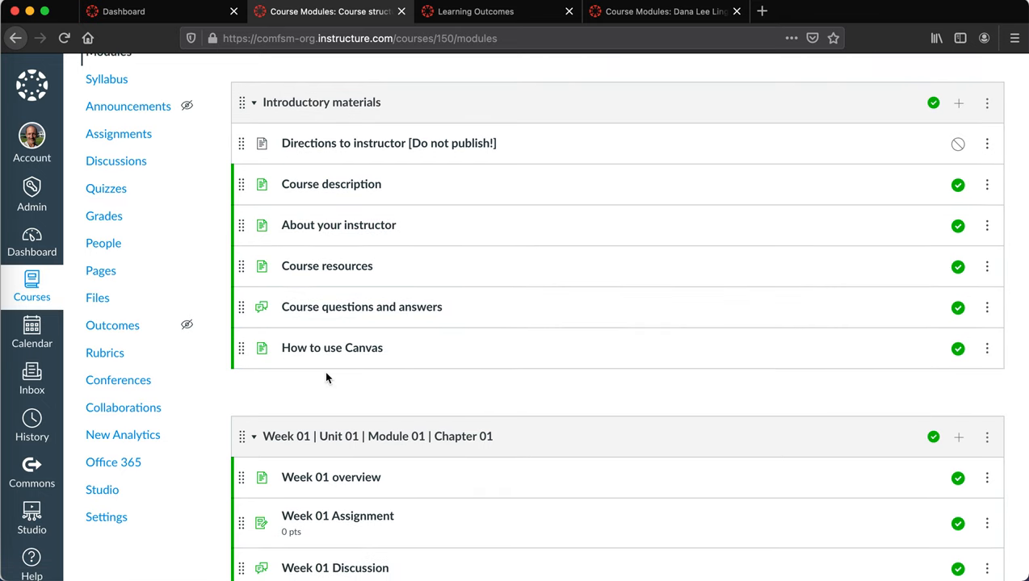
{"action": "left_click", "coordinate": [339, 225]}
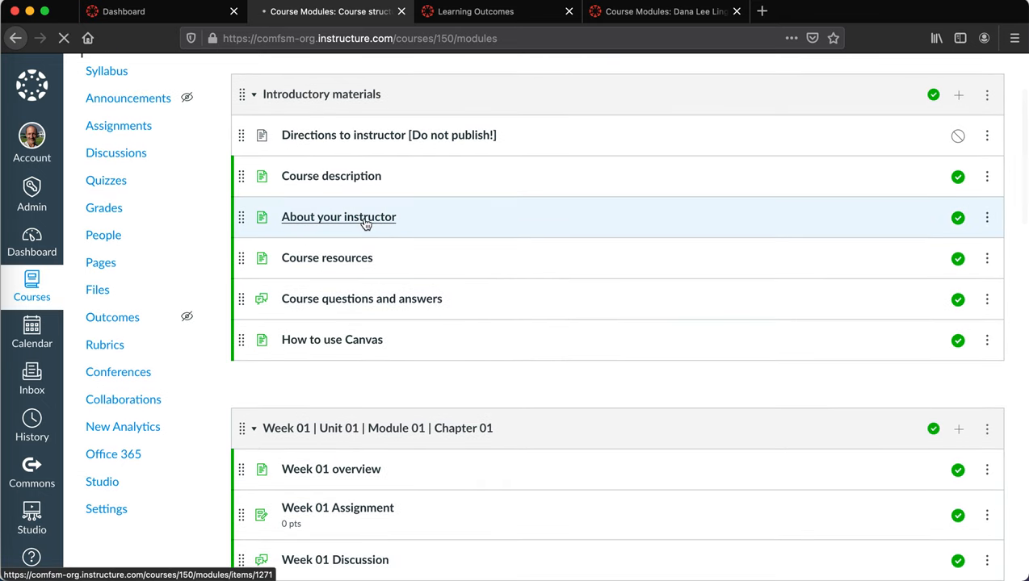
{"action": "left_click", "coordinate": [339, 216]}
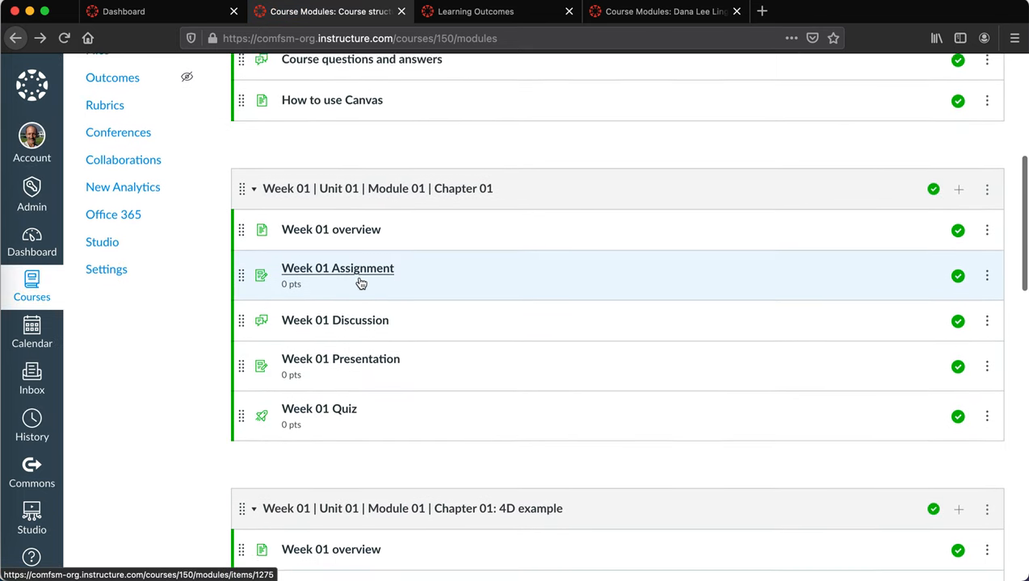
{"action": "scroll", "scroll_direction": "down", "scroll_amount": 3}
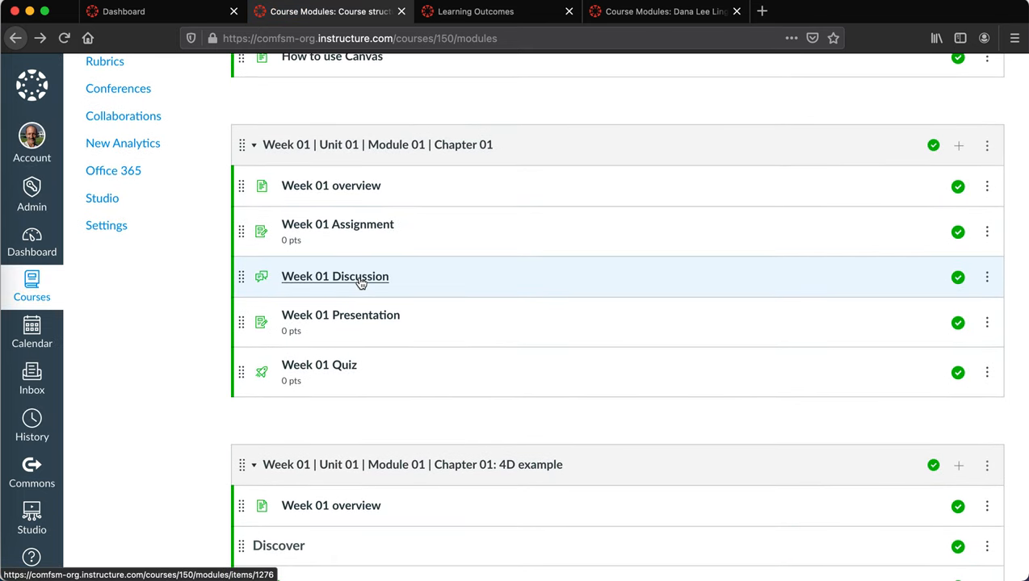
{"action": "scroll", "scroll_direction": "down", "scroll_amount": 3}
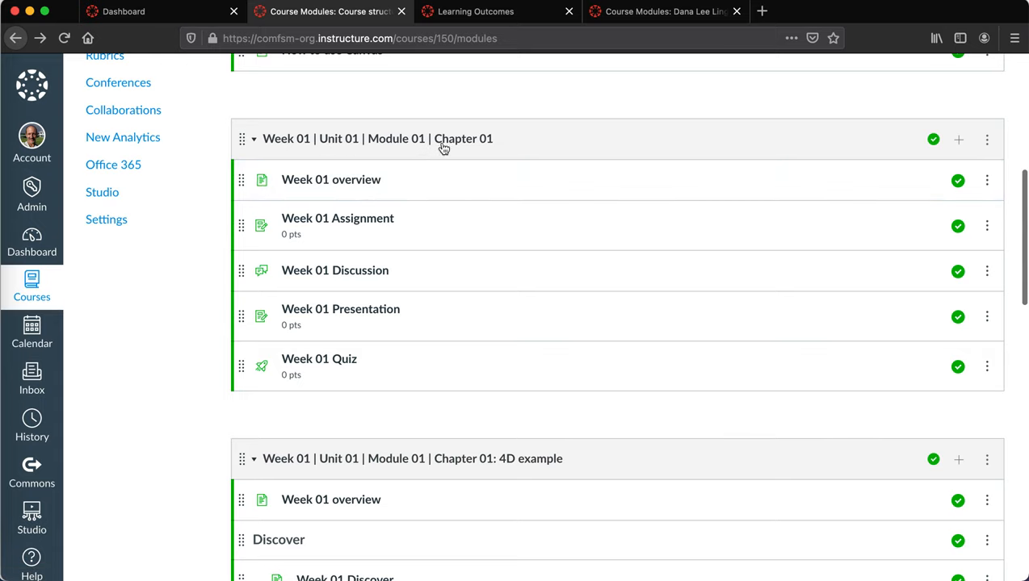
{"action": "mouse_move", "coordinate": [375, 271]}
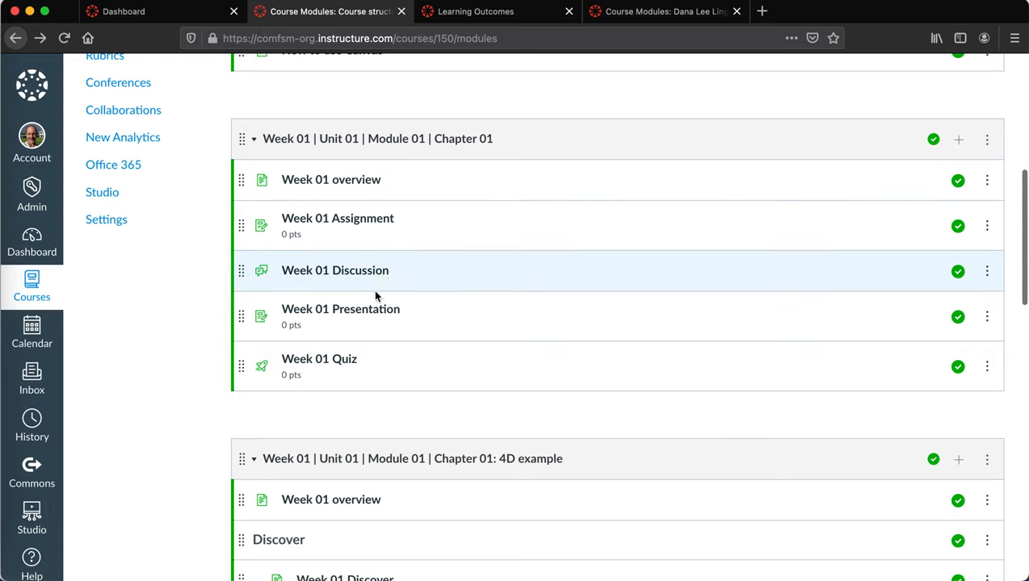
{"action": "scroll", "scroll_direction": "down", "scroll_amount": 3}
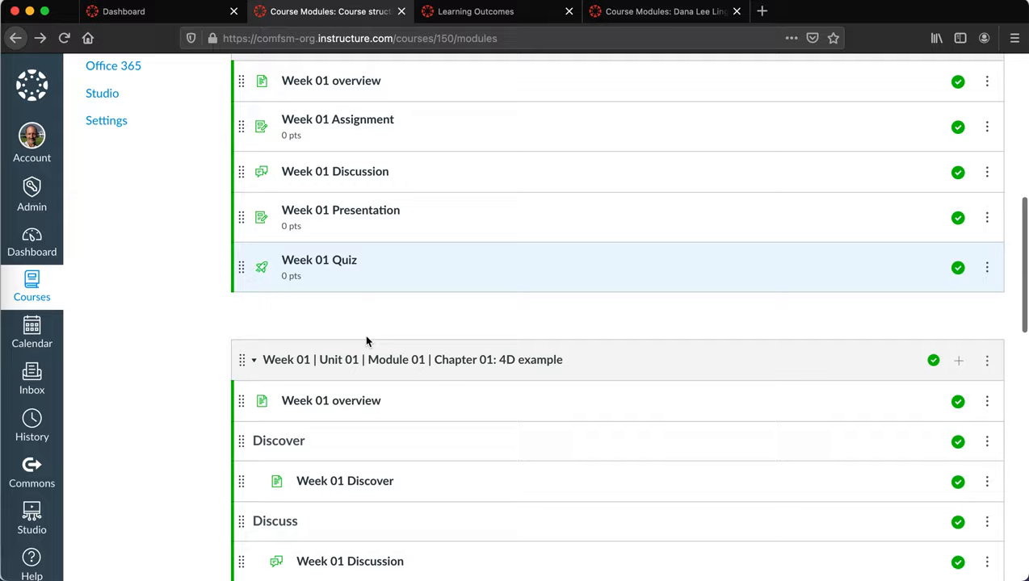
{"action": "scroll", "scroll_direction": "down", "scroll_amount": 3}
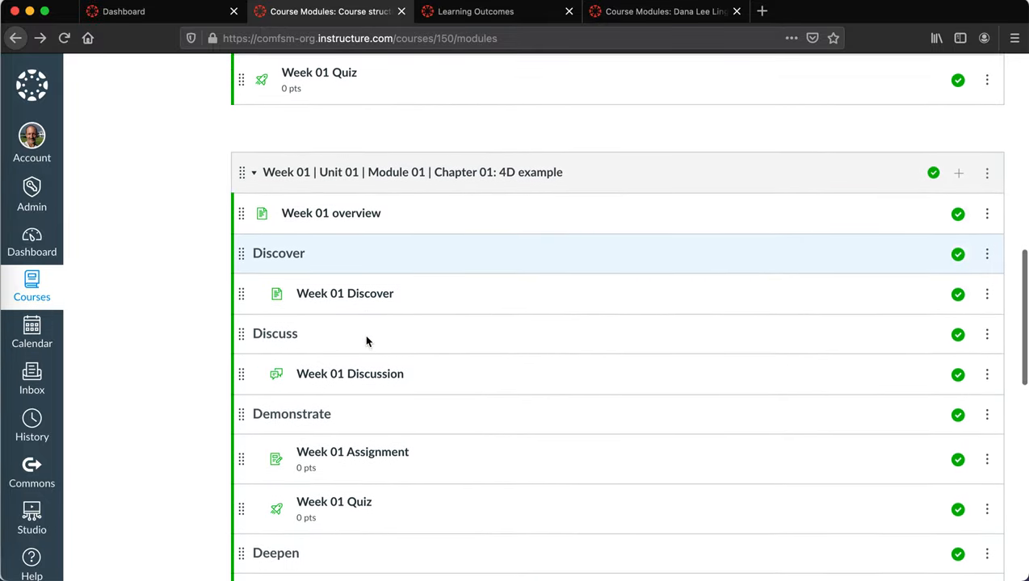
{"action": "scroll", "scroll_direction": "down", "scroll_amount": 3}
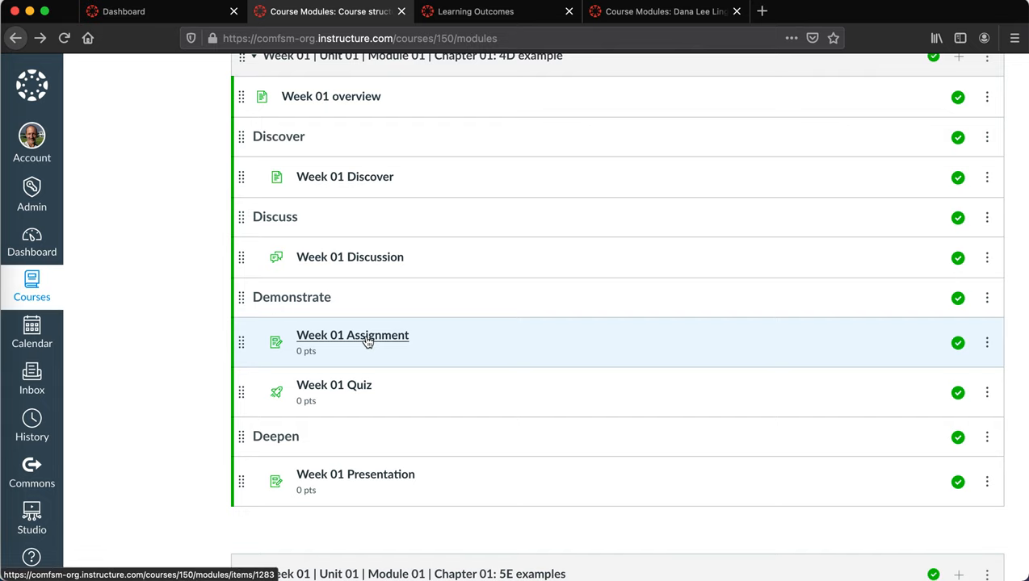
{"action": "scroll", "scroll_direction": "down", "scroll_amount": 3}
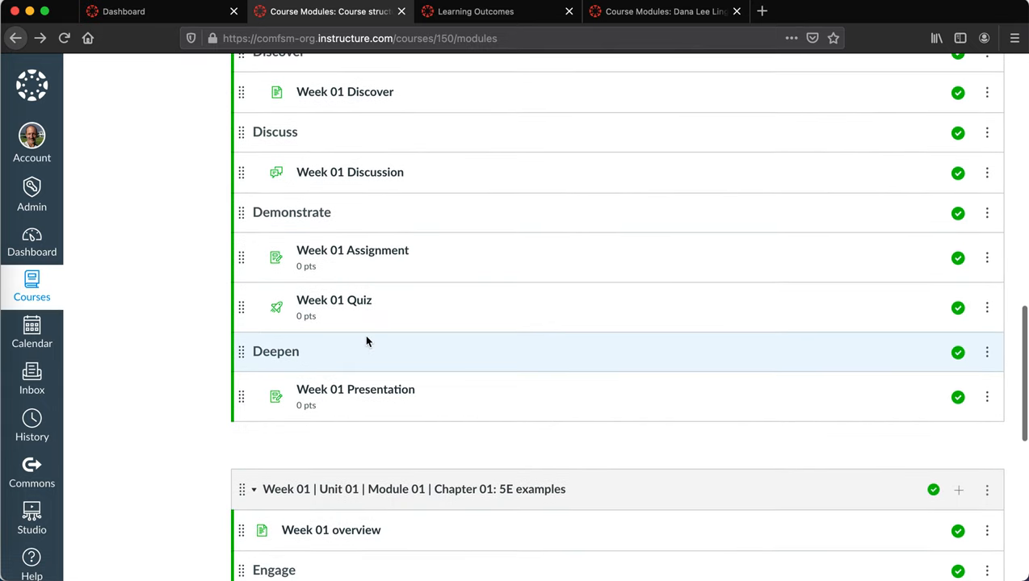
{"action": "scroll", "scroll_direction": "down", "scroll_amount": 3}
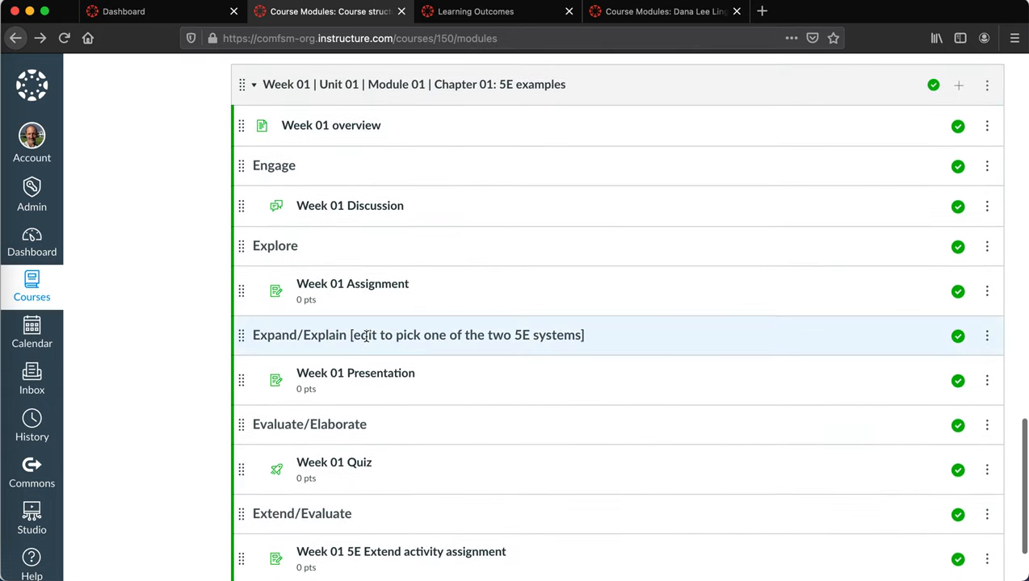
{"action": "scroll", "scroll_direction": "down", "scroll_amount": 3}
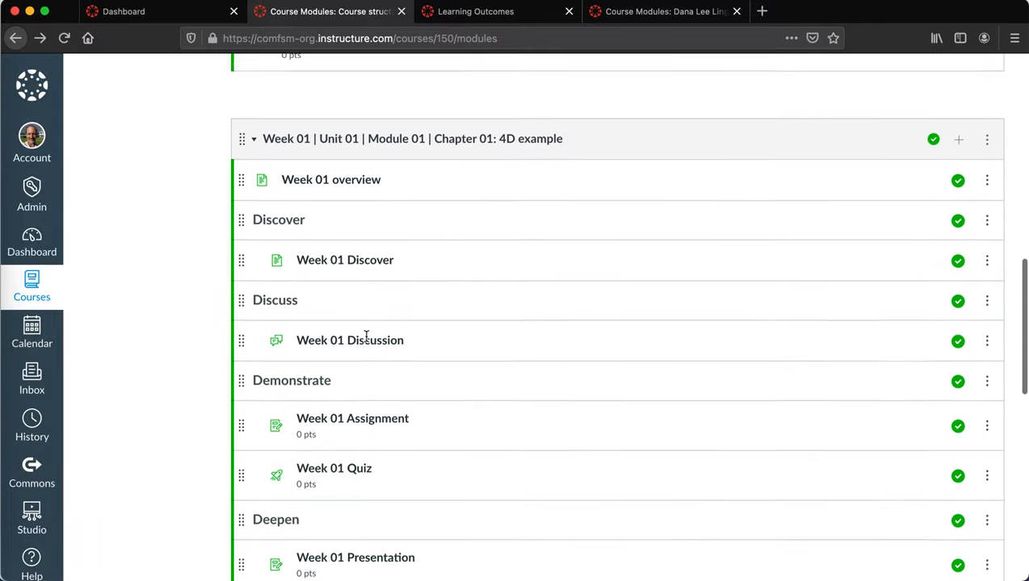
{"action": "scroll", "scroll_direction": "down", "scroll_amount": 3}
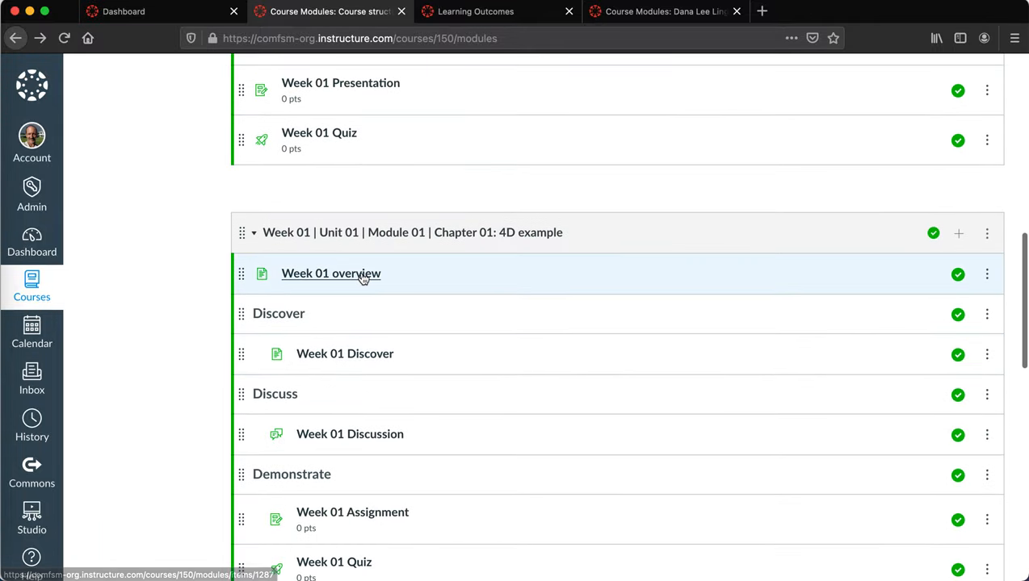
Open the Week 01 overview page and read its overview, to-do list template and 4D models section.
{"action": "left_click", "coordinate": [329, 273]}
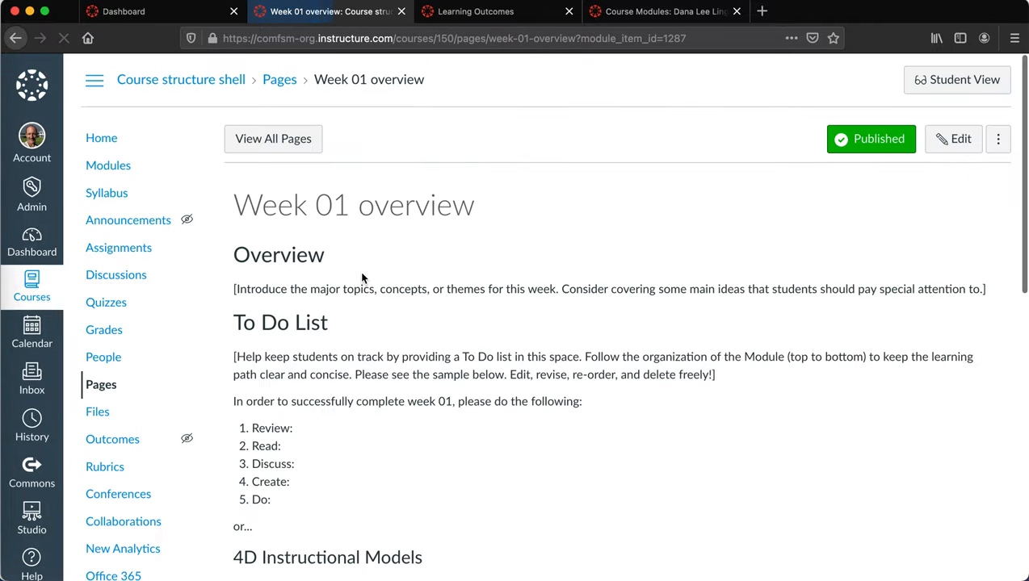
{"action": "scroll", "scroll_direction": "down", "scroll_amount": 3}
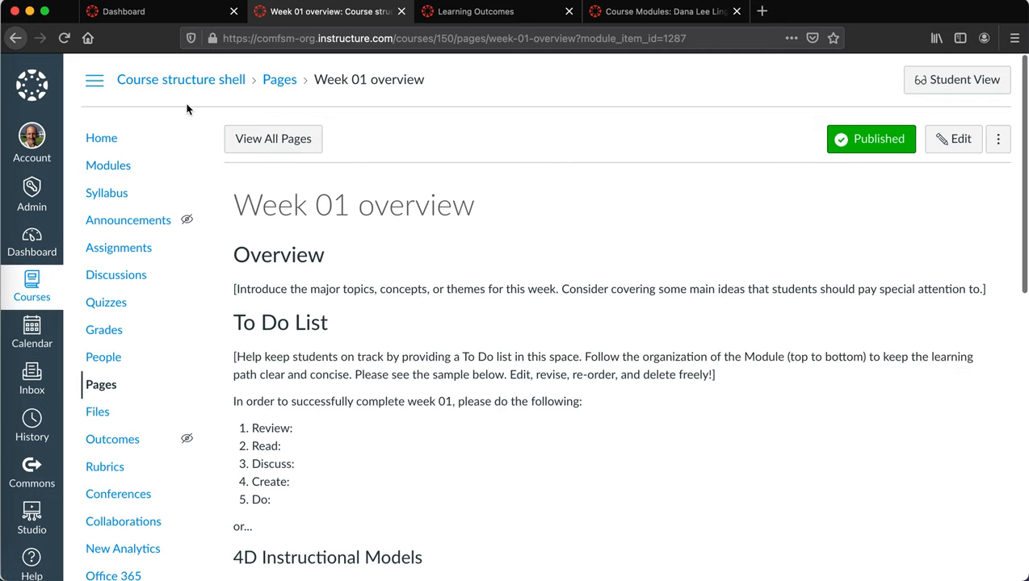
{"action": "mouse_move", "coordinate": [120, 249]}
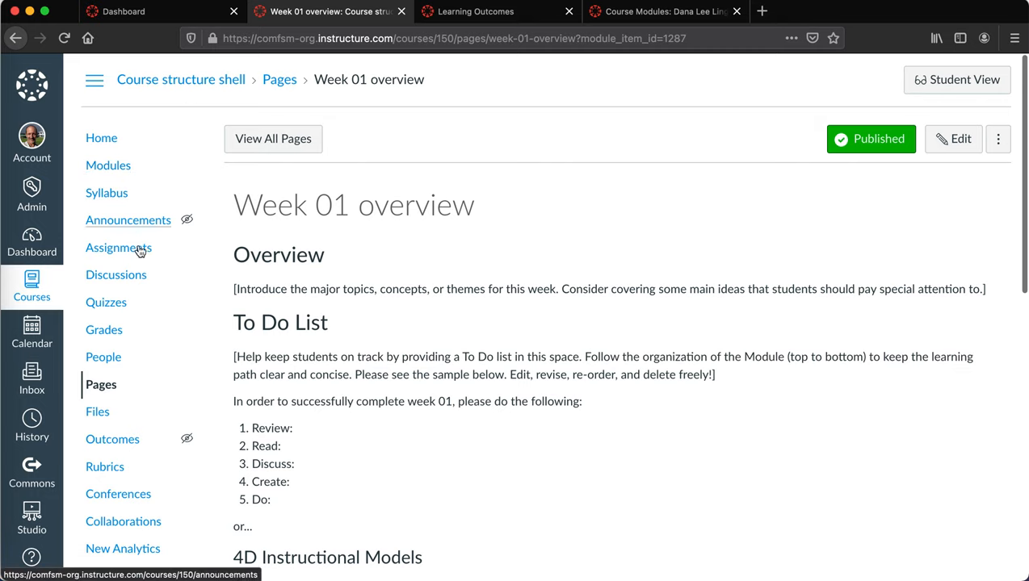
{"action": "mouse_move", "coordinate": [116, 275]}
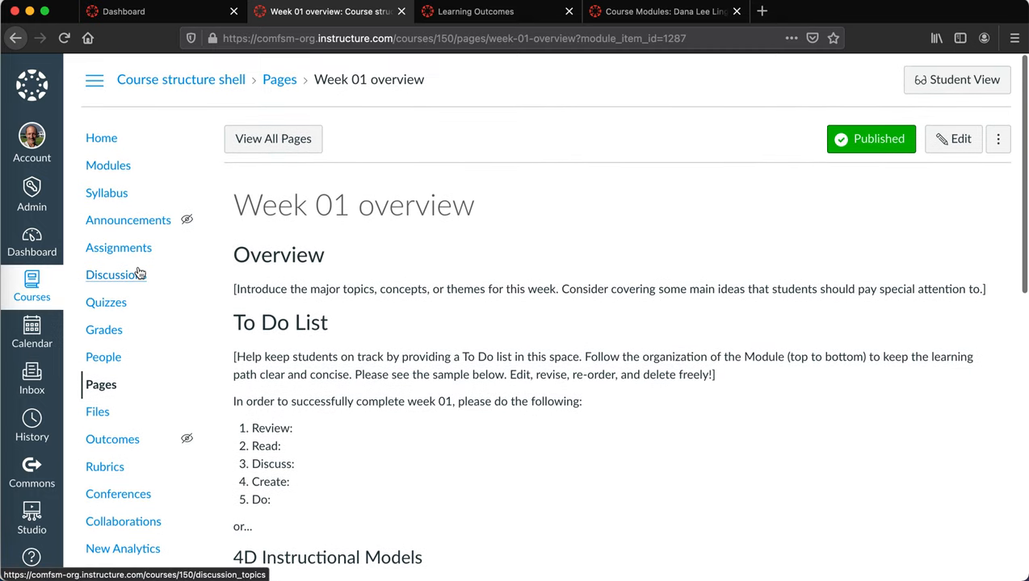
{"action": "scroll", "scroll_direction": "down", "scroll_amount": 3}
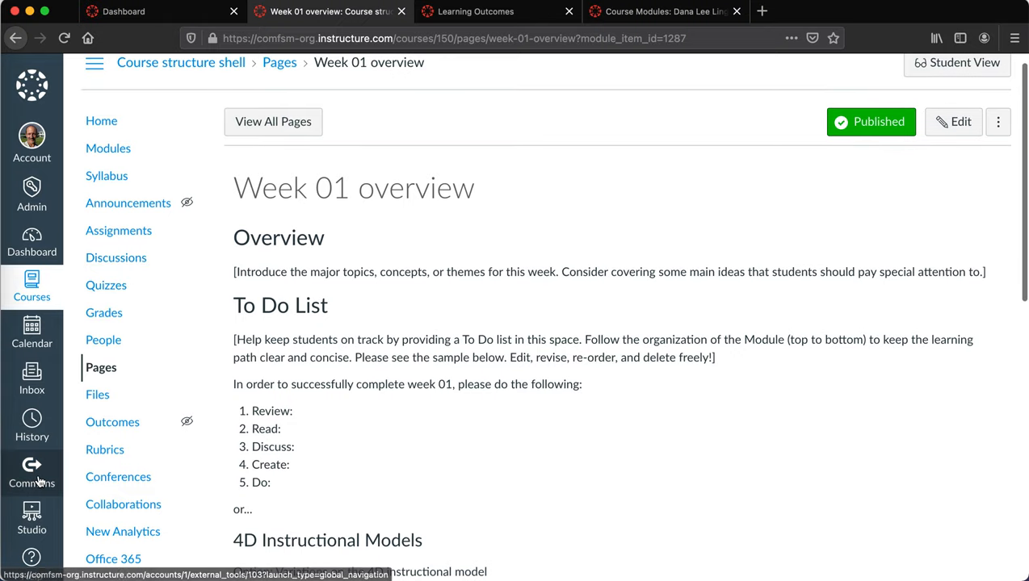
Go to Canvas Commons and list your Shared resources, showing only Course structure shell by Dana Lee Ling.
{"action": "left_click", "coordinate": [33, 471]}
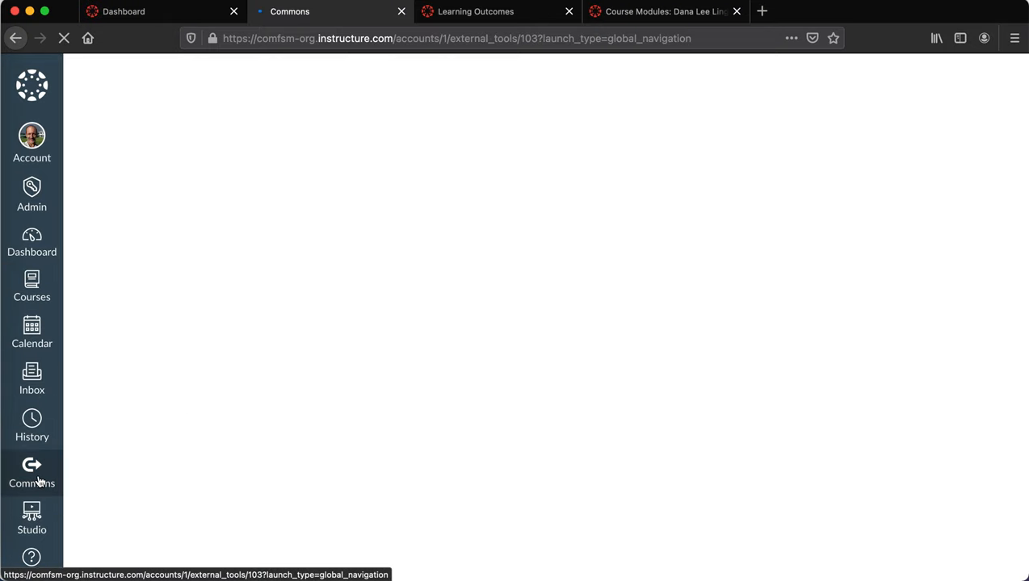
{"action": "left_click", "coordinate": [32, 471]}
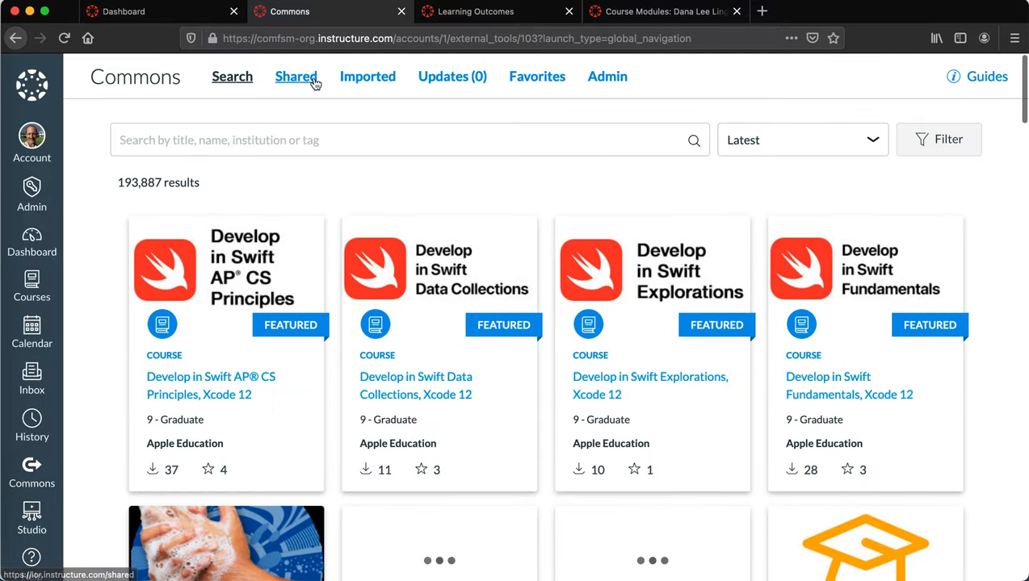
{"action": "left_click", "coordinate": [296, 76]}
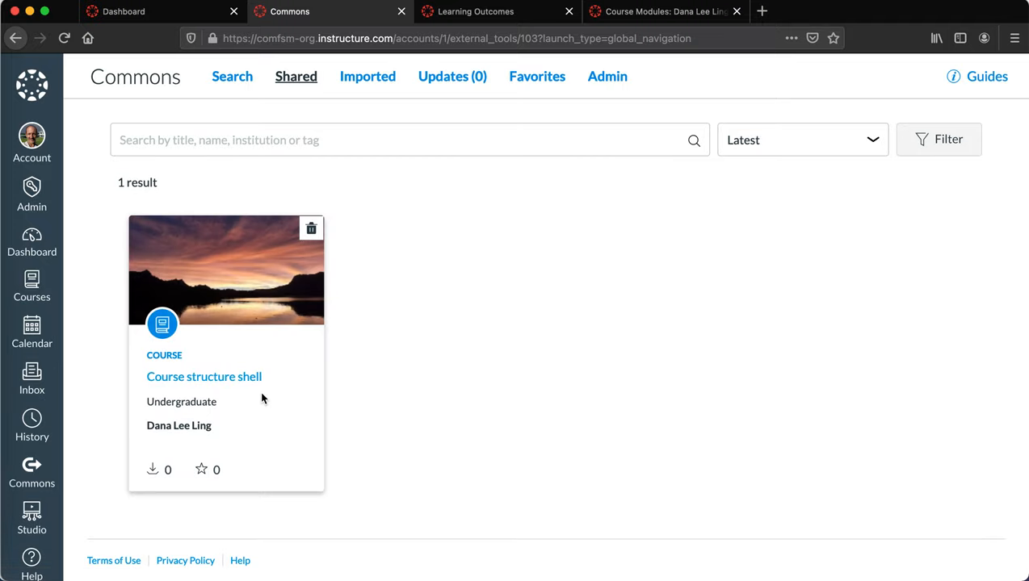
{"action": "mouse_move", "coordinate": [304, 326]}
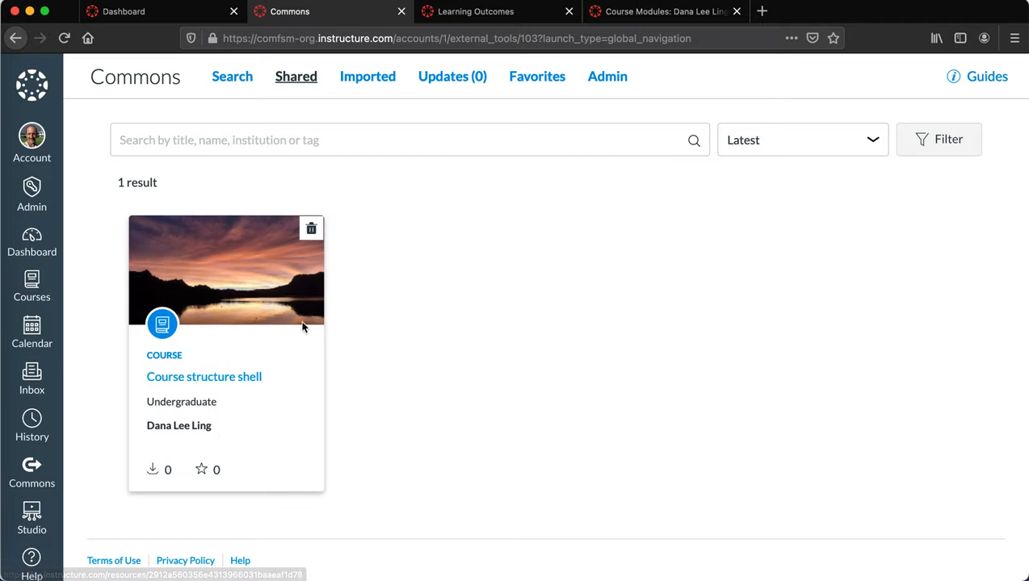
Open the Course structure shell Commons listing and preview its modules, assignments, pages, quizzes and files.
{"action": "left_click", "coordinate": [203, 377]}
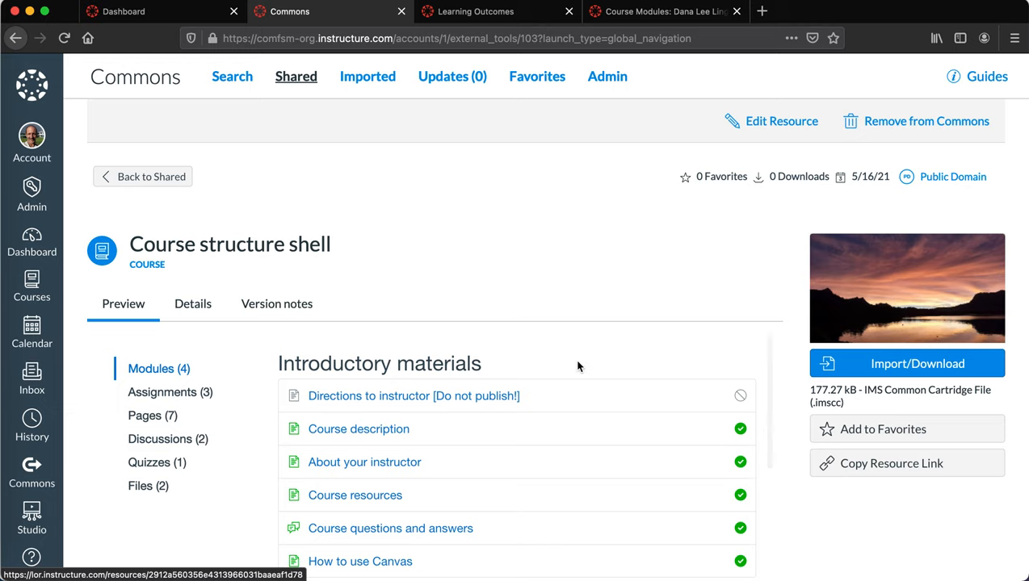
{"action": "scroll", "scroll_direction": "down", "scroll_amount": 3}
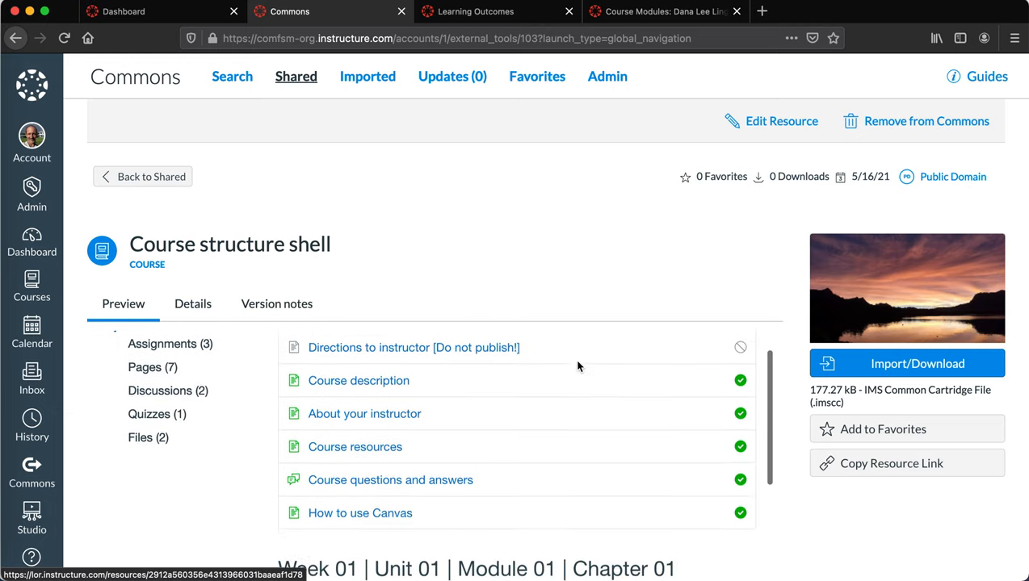